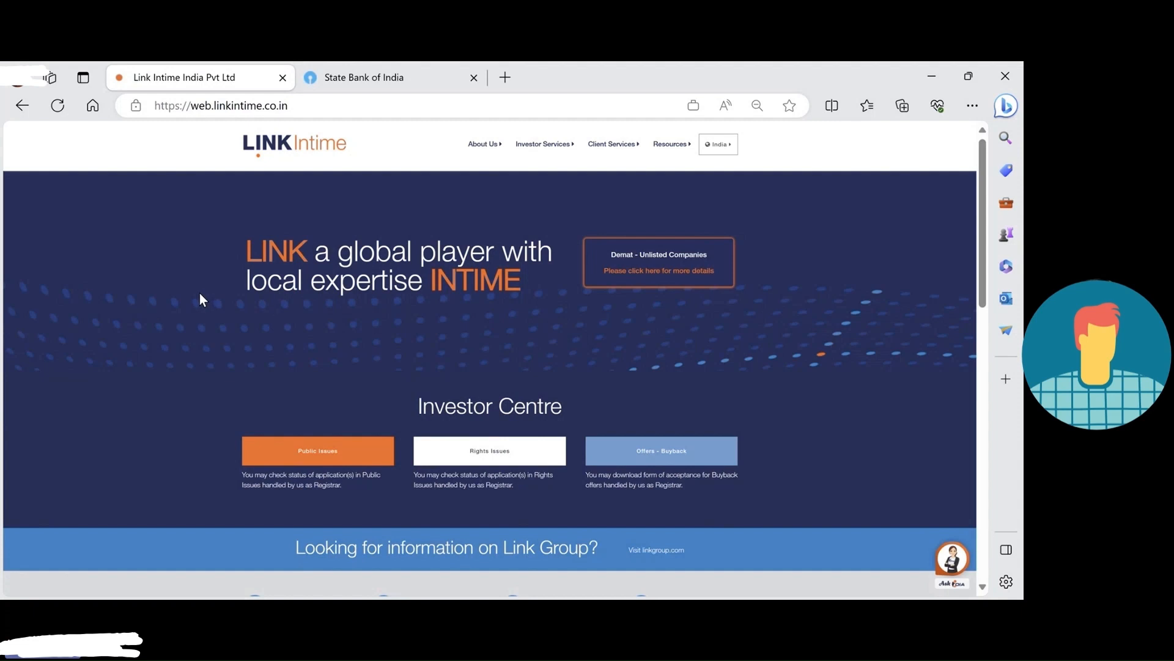
pyautogui.moveTo(201, 300)
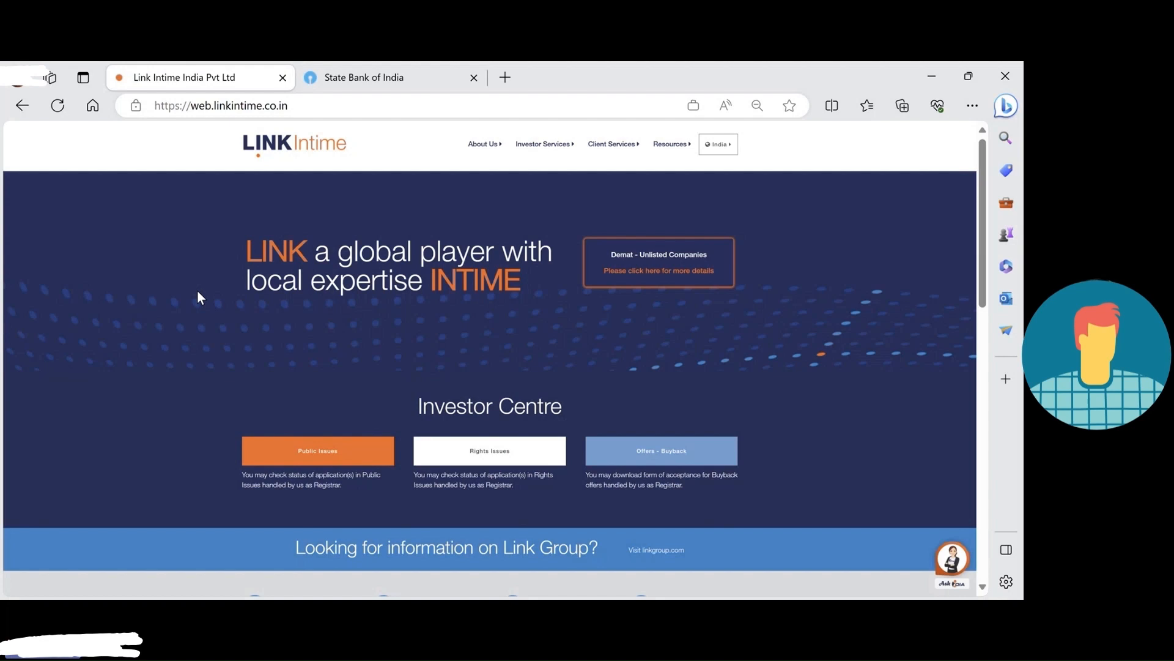
pyautogui.moveTo(200, 291)
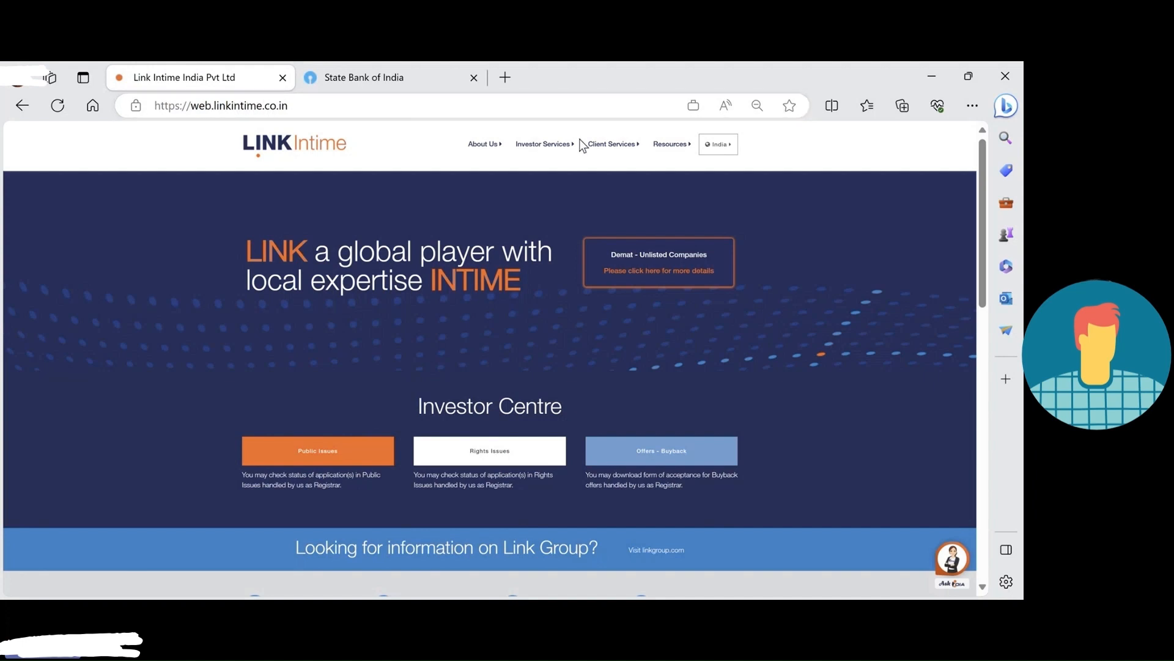
# - Go to Investor Services and load the Rights Issues entitlement page
pyautogui.click(542, 144)
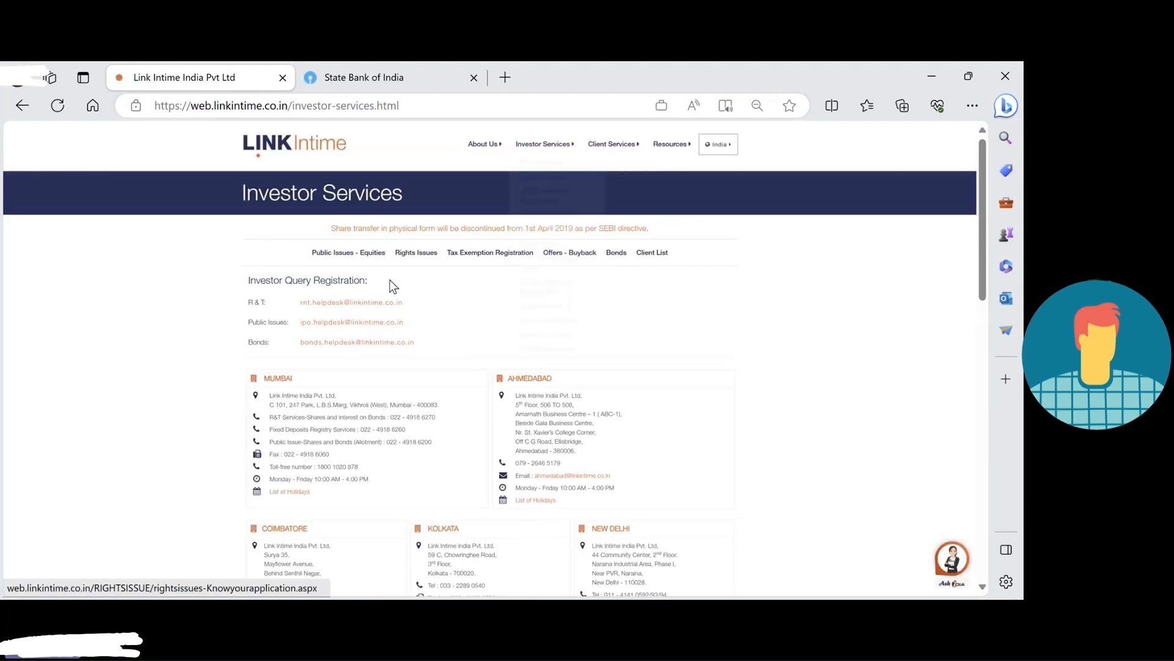
pyautogui.click(416, 252)
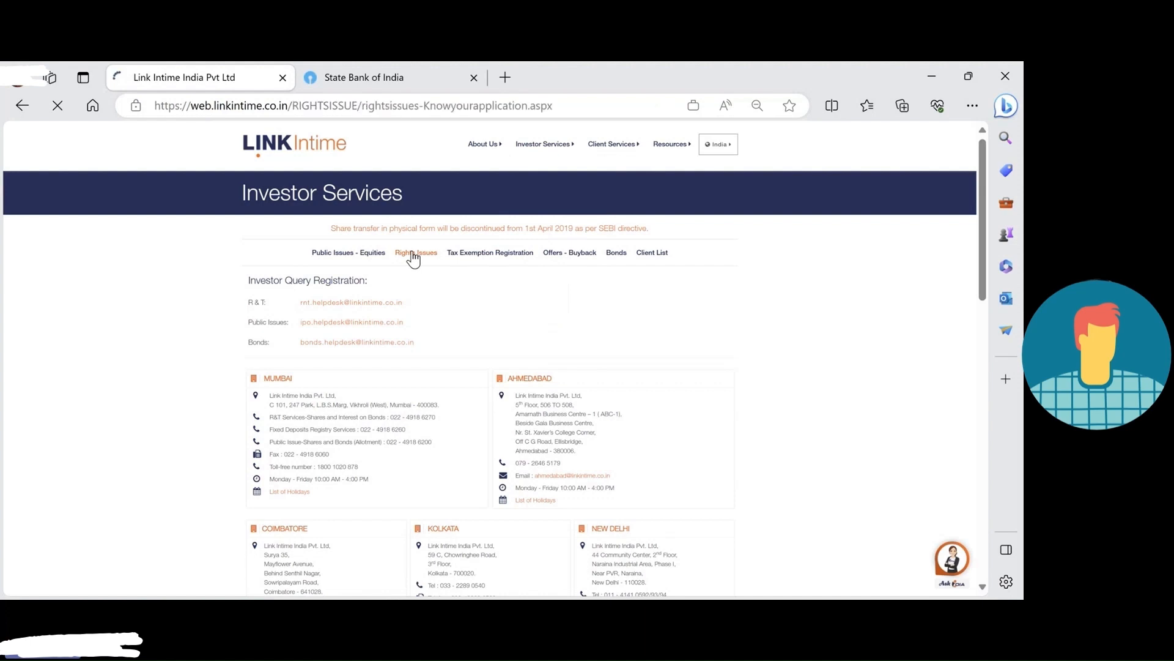
pyautogui.click(416, 253)
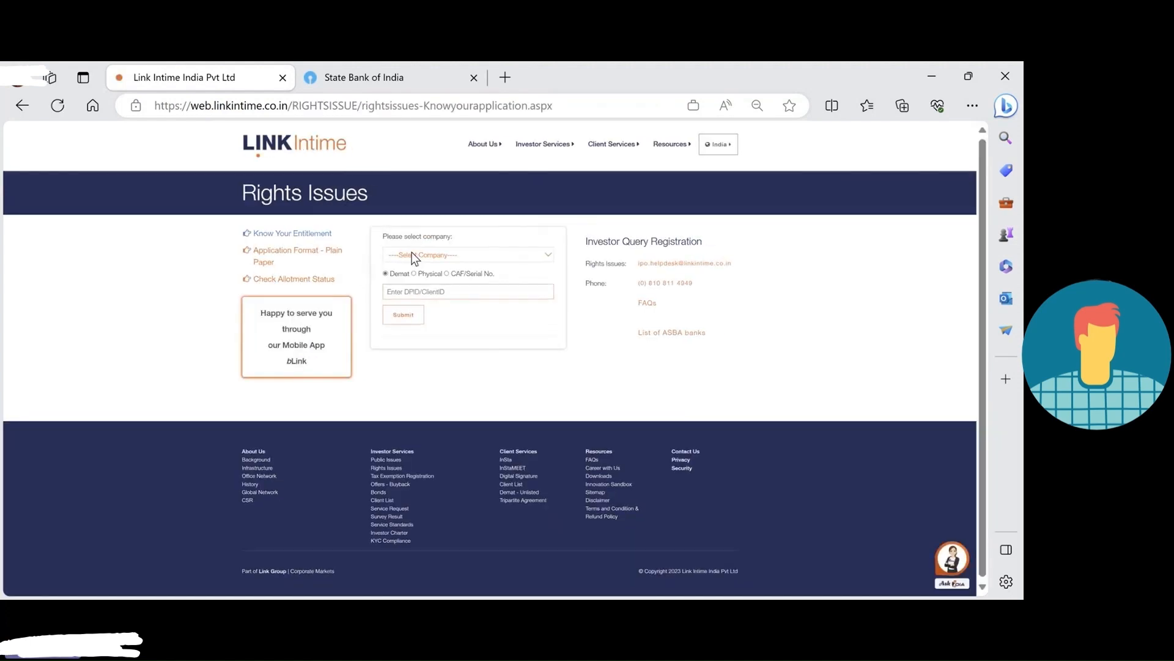
# - Query the Piramal Pharma rights entitlement by demat DP/Client ID, showing 130 rights for 1,200 shares
pyautogui.click(467, 254)
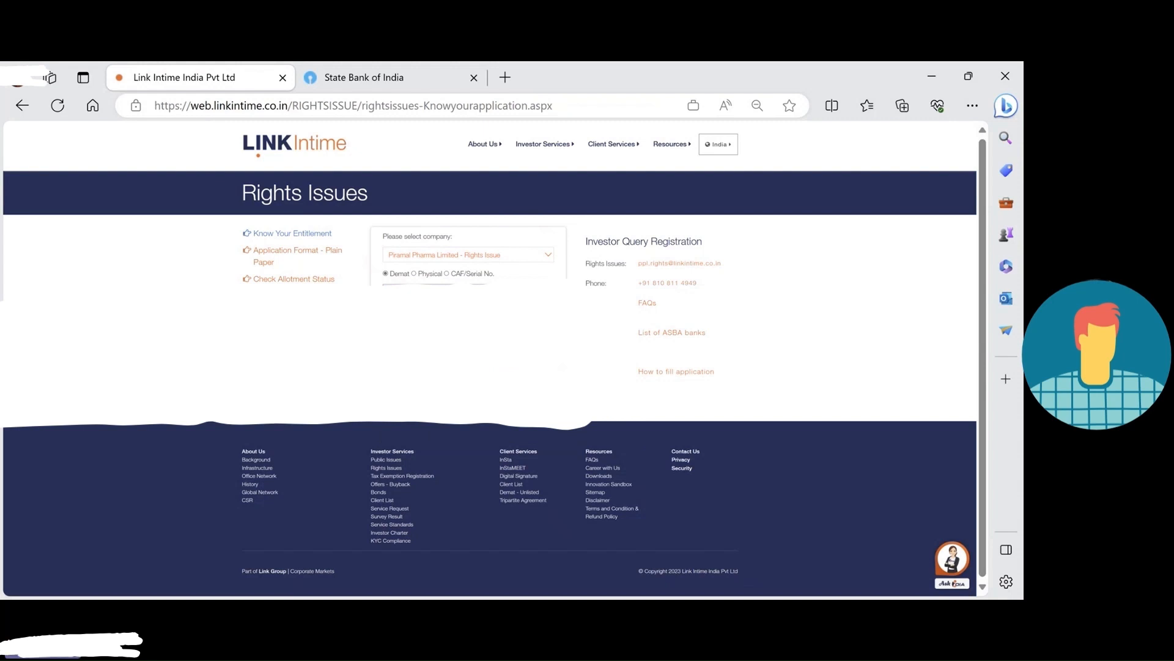
pyautogui.click(403, 314)
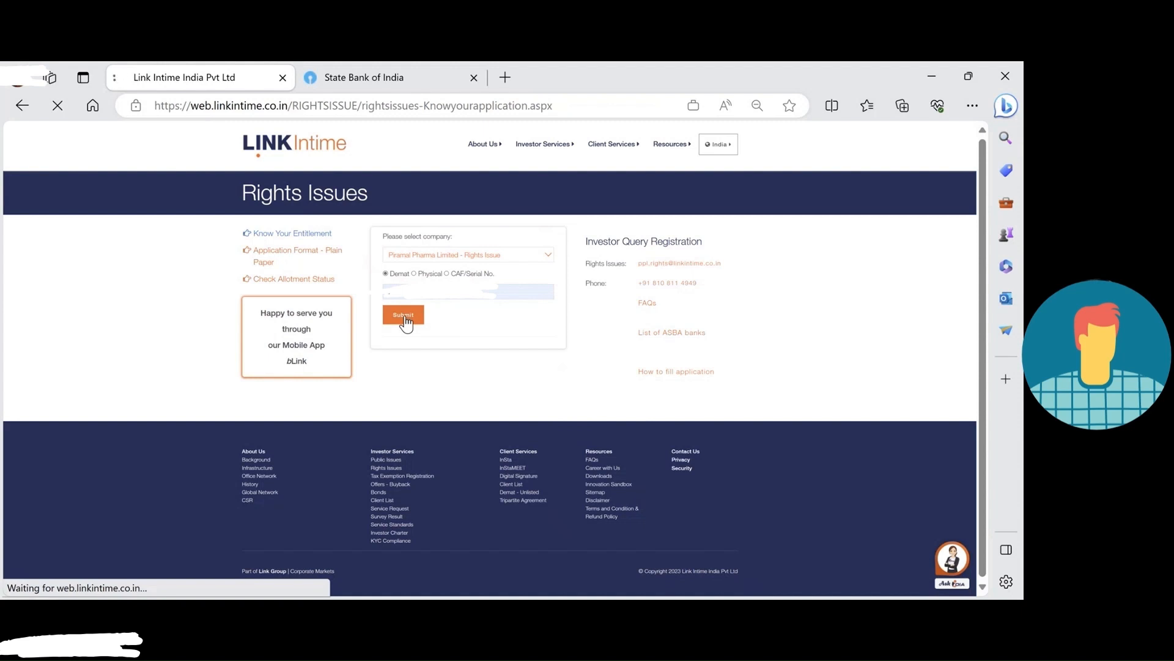
pyautogui.click(403, 315)
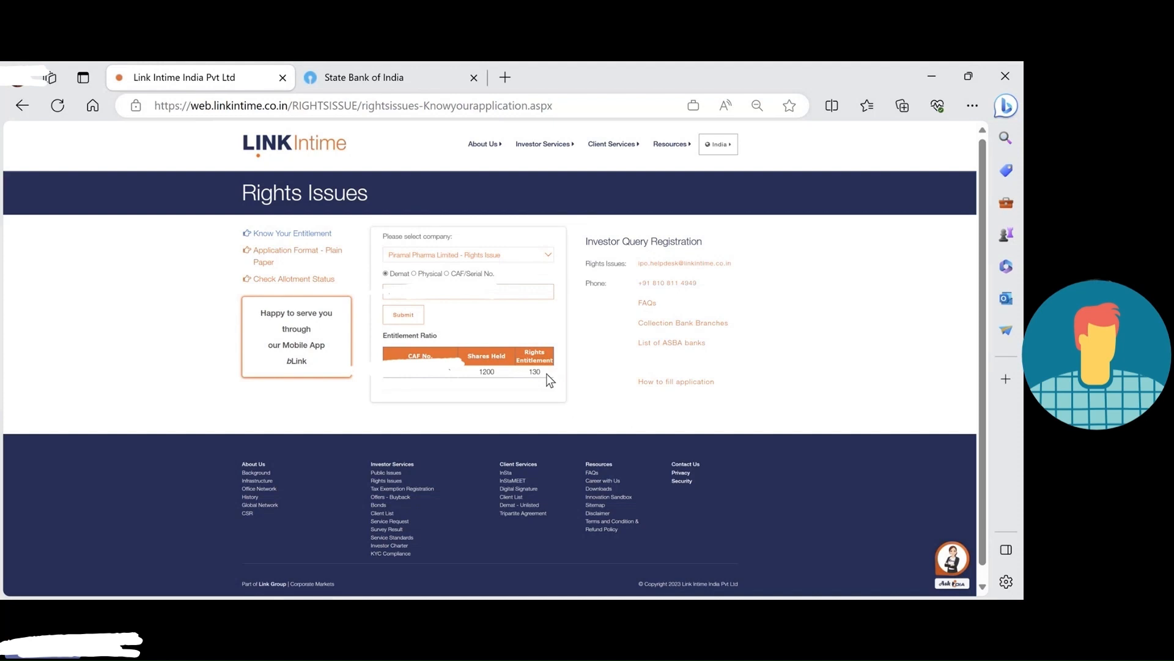
pyautogui.moveTo(524, 346)
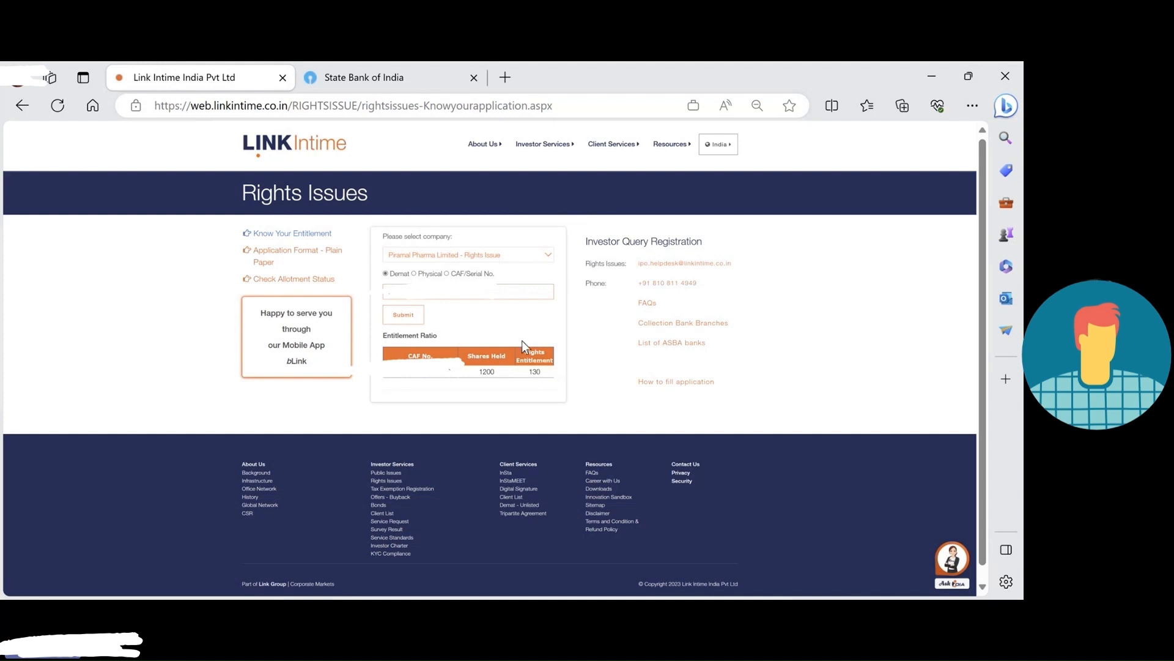
pyautogui.moveTo(316, 229)
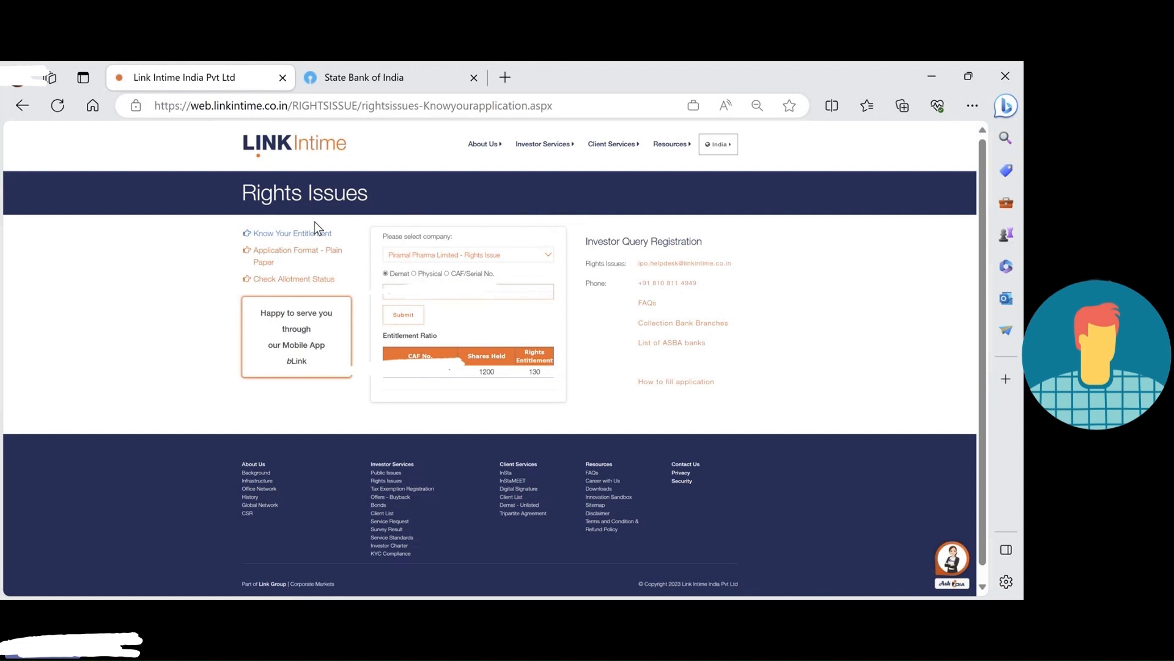
pyautogui.moveTo(546, 337)
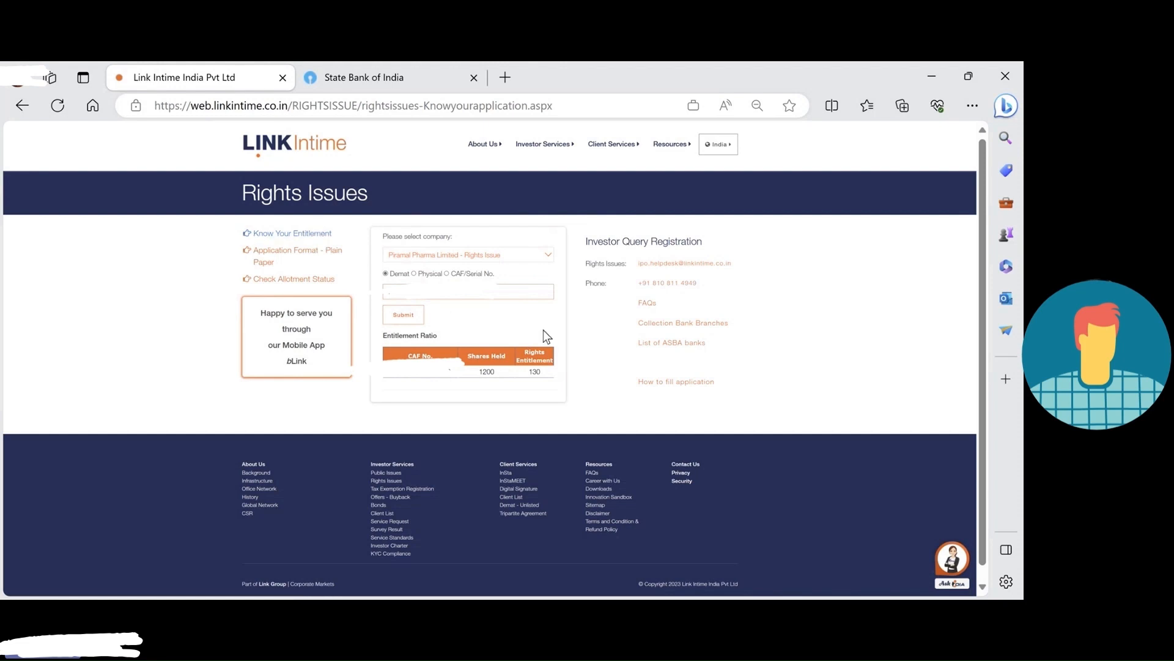
pyautogui.moveTo(571, 372)
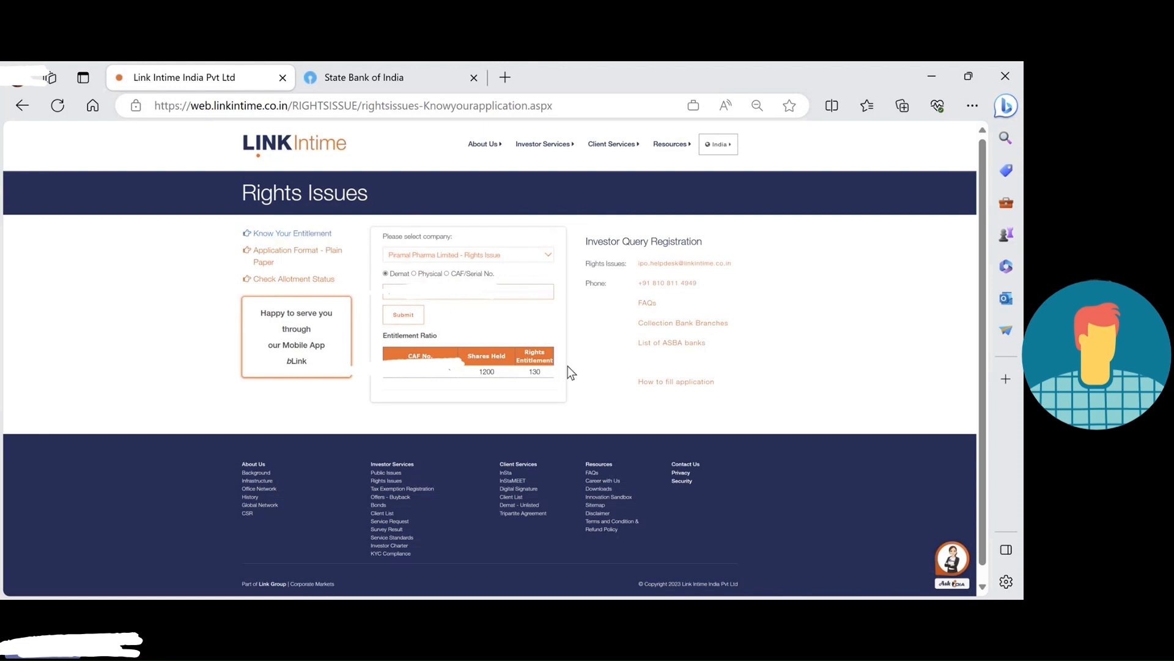
pyautogui.moveTo(567, 374)
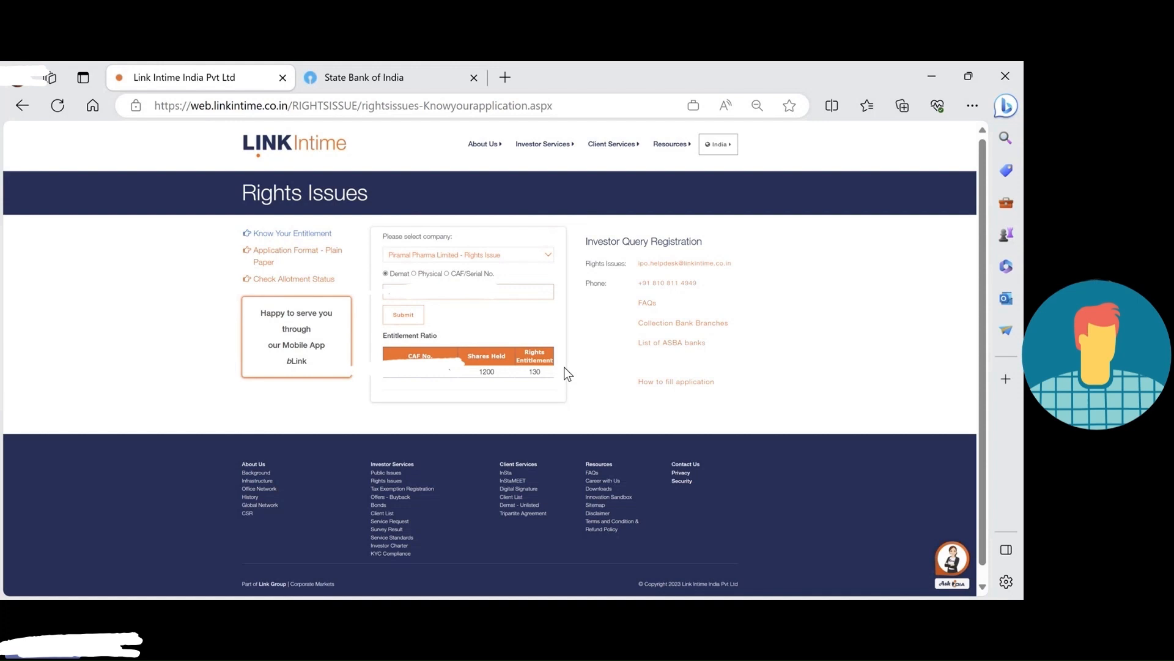
pyautogui.moveTo(270, 256)
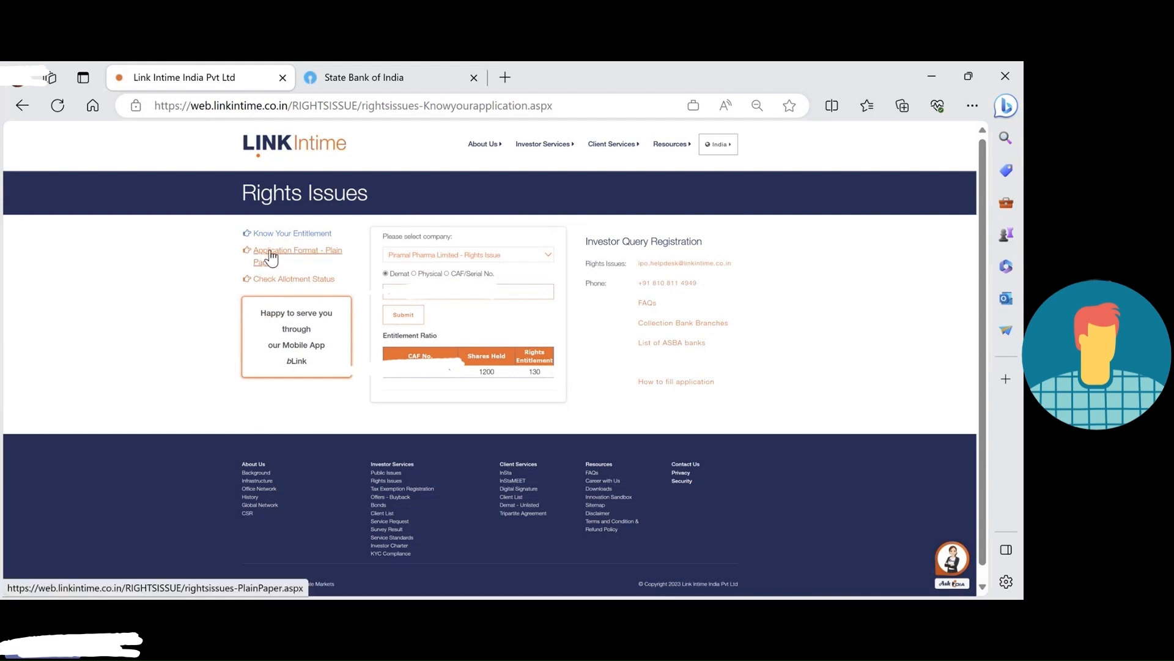
pyautogui.moveTo(291, 269)
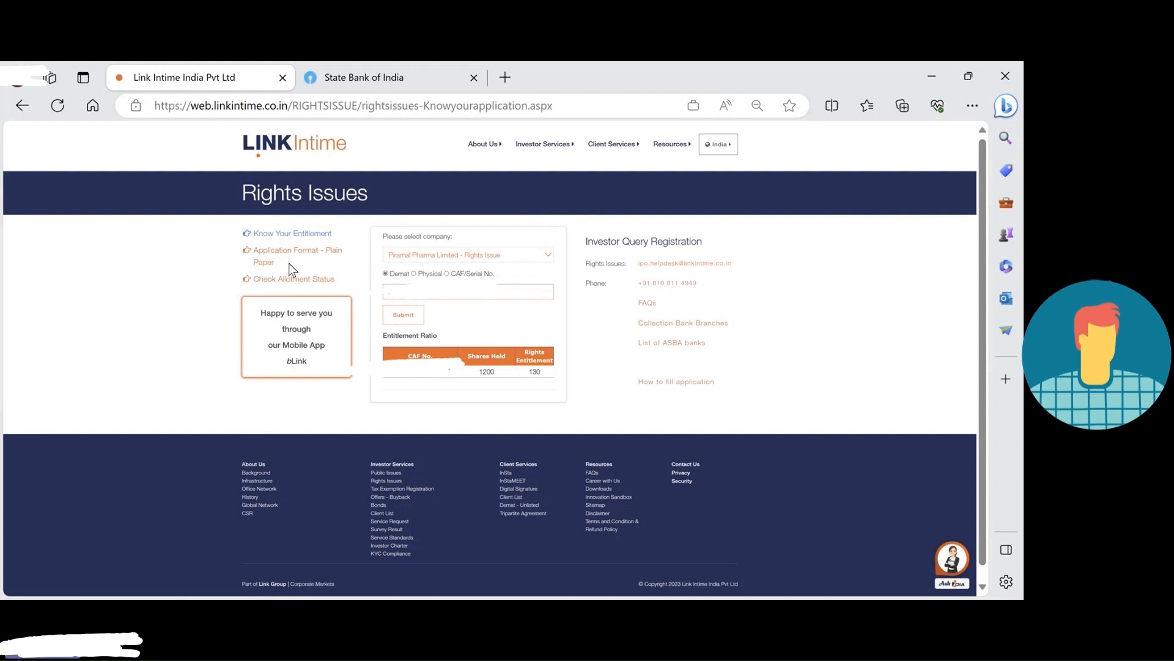
pyautogui.moveTo(374, 129)
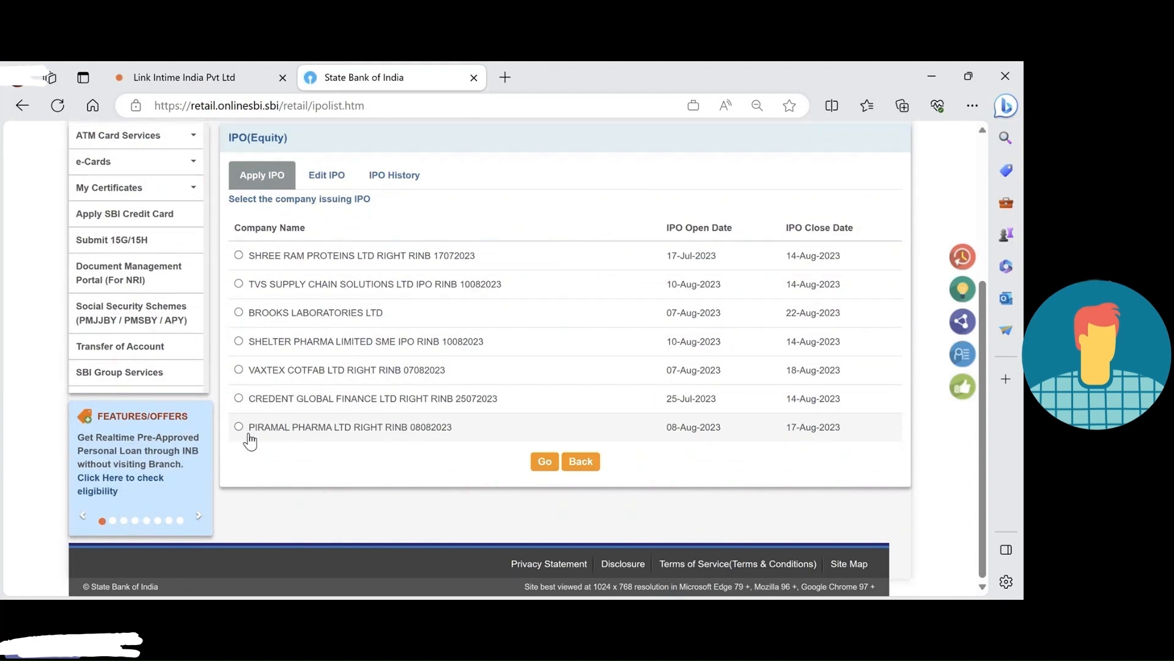
# - Select PIRAMAL PHARMA LTD RIGHT RINB 08082023 and proceed to its application form
pyautogui.click(238, 426)
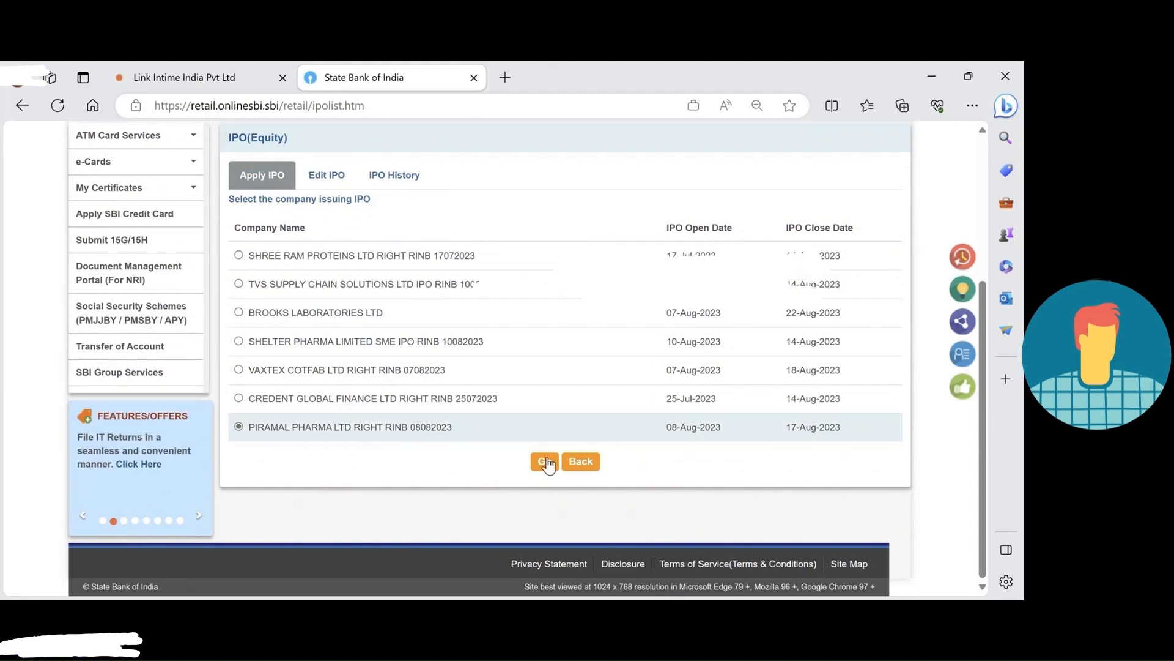
pyautogui.click(545, 461)
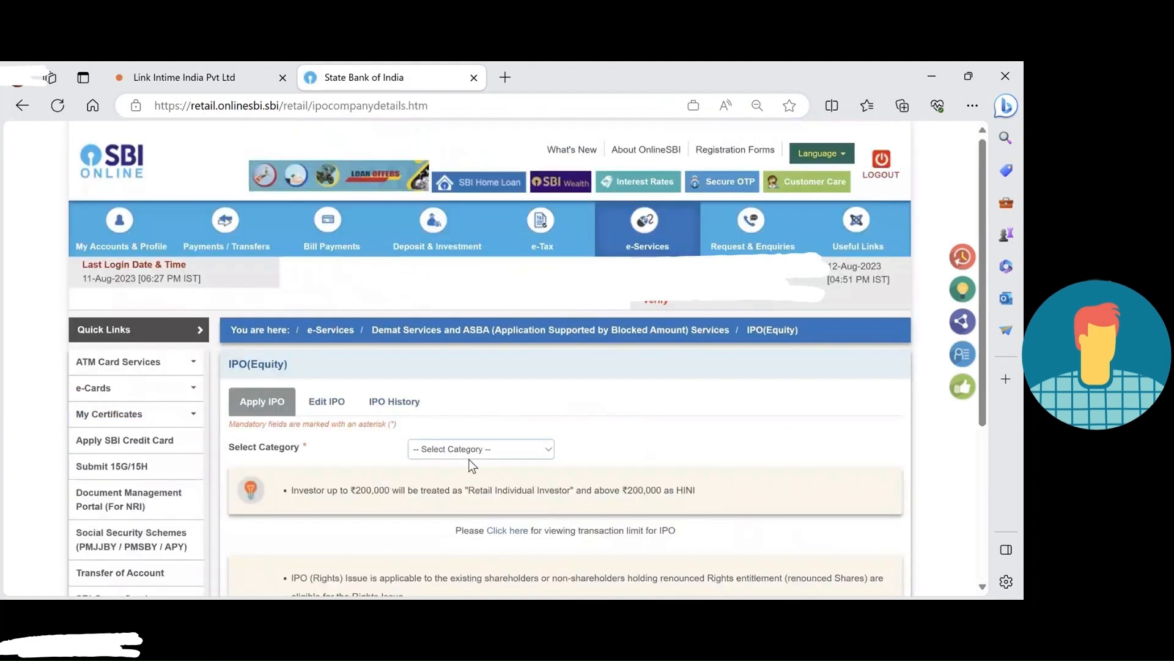
# - Choose Shareholders/ Renouncee as the category, revealing the ₹81 price and bid fields
pyautogui.click(480, 448)
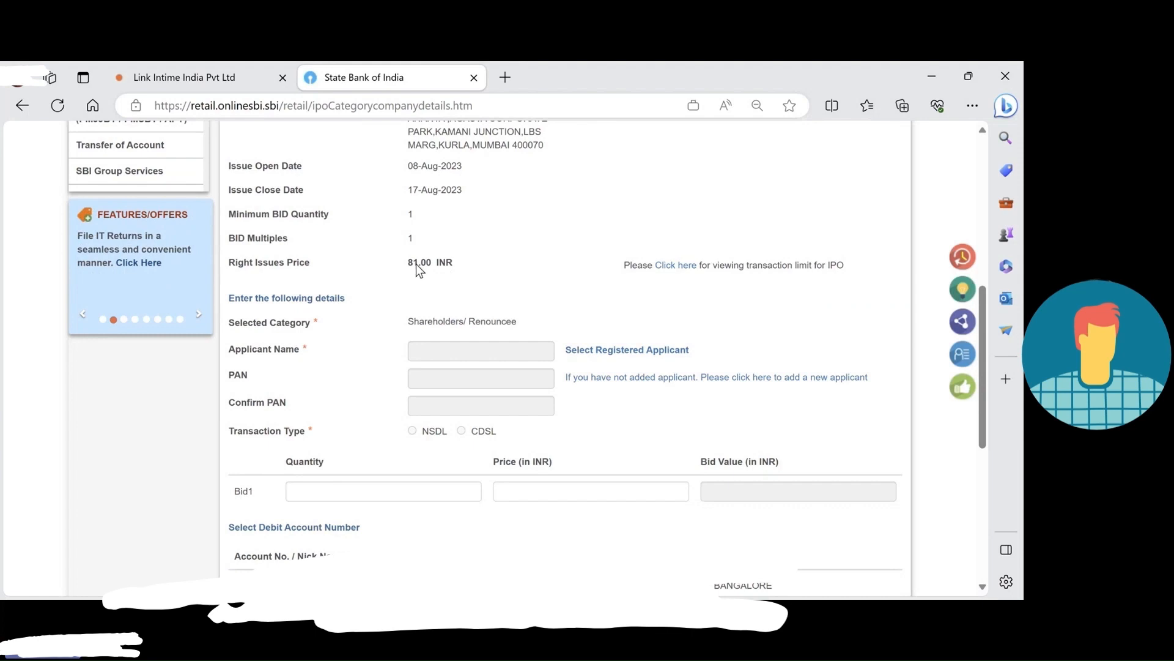
# - Enter a bid of 130 shares at ₹81 and calculate the ₹10,530 bid value
pyautogui.click(384, 491)
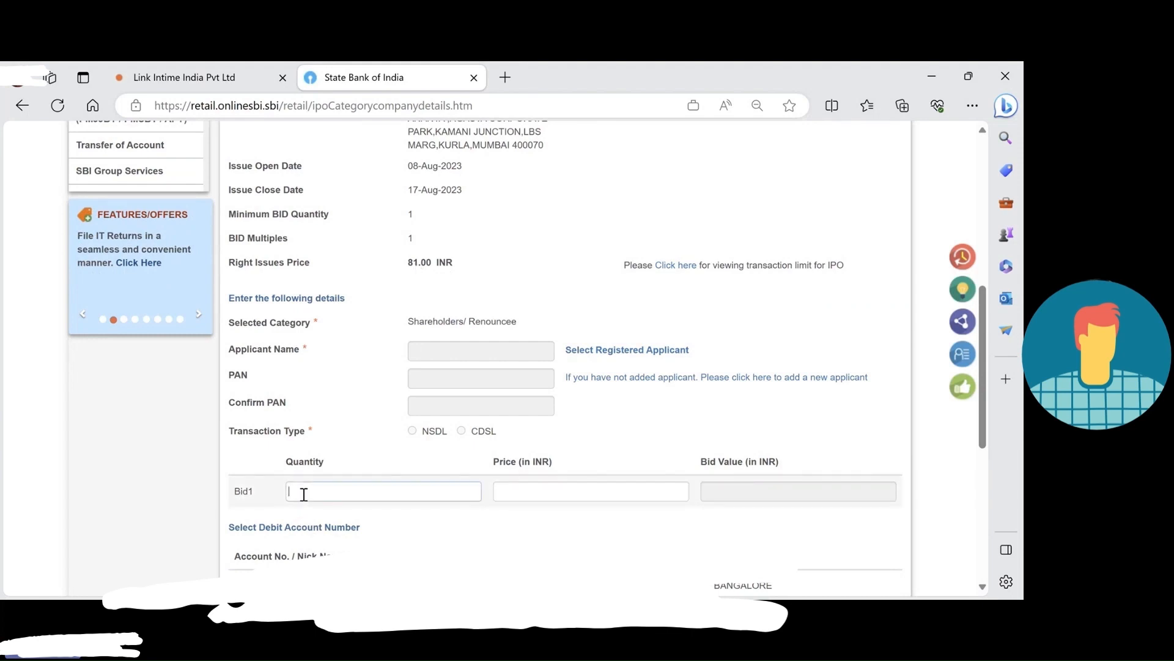
pyautogui.write('1')
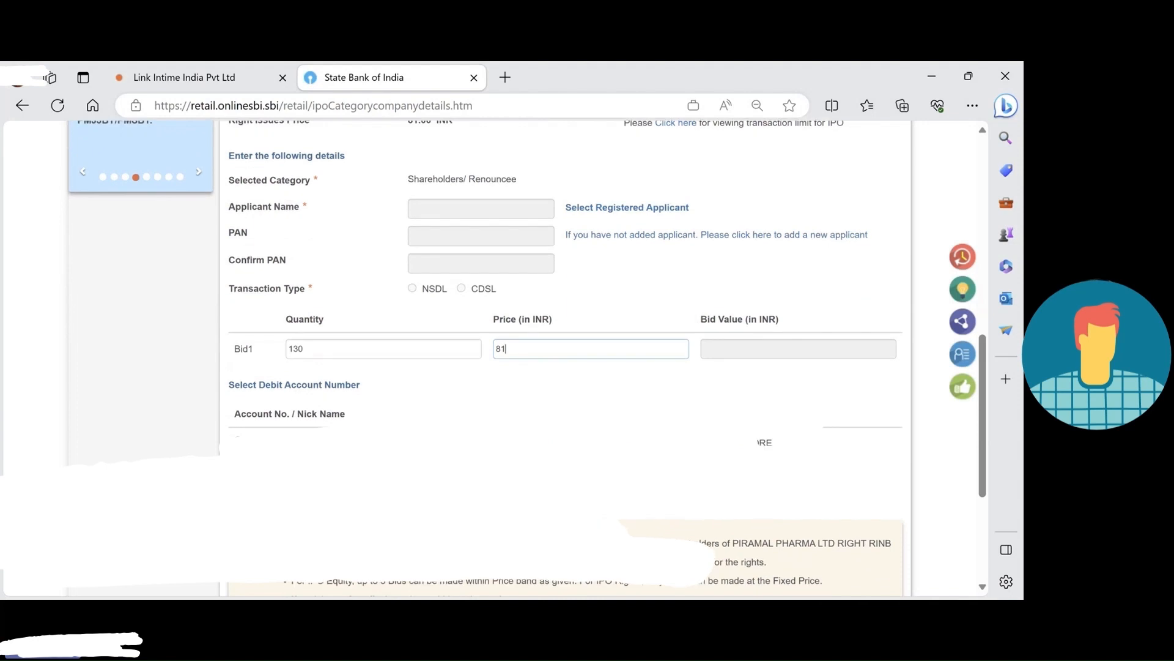
pyautogui.click(798, 348)
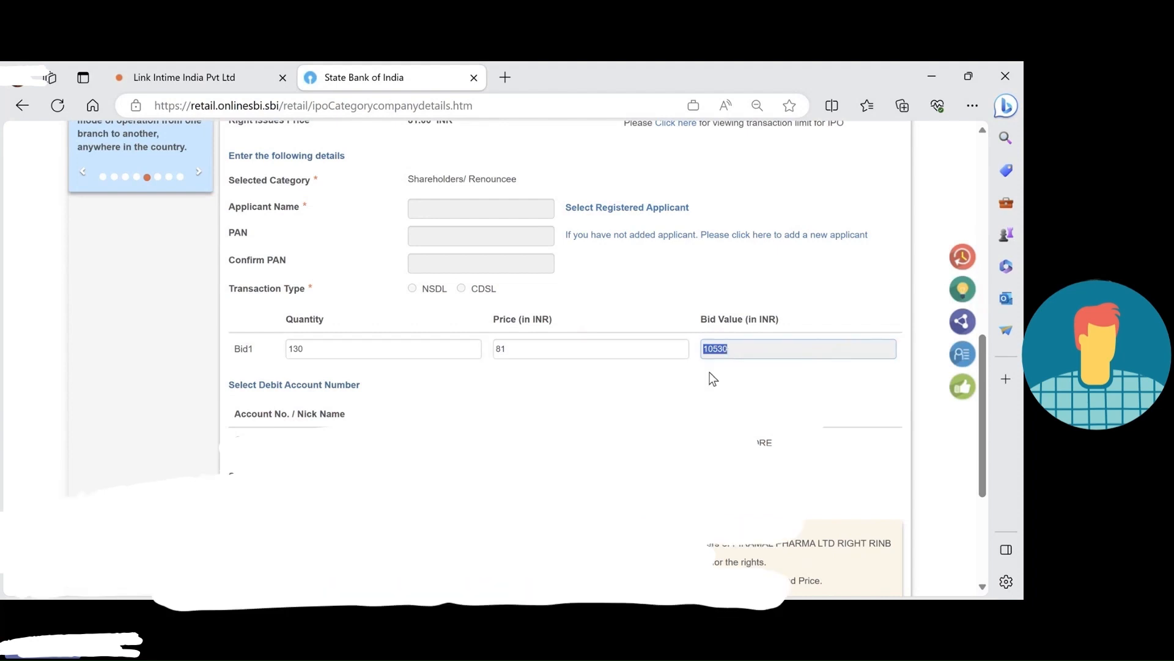
pyautogui.moveTo(583, 383)
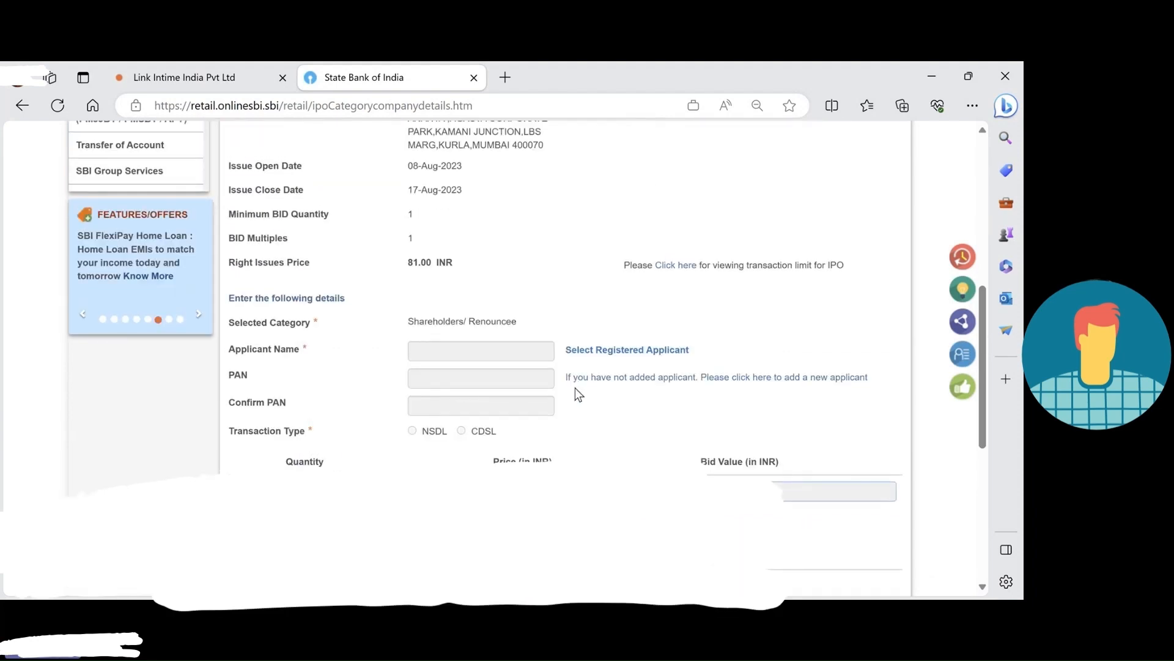
pyautogui.scroll(3)
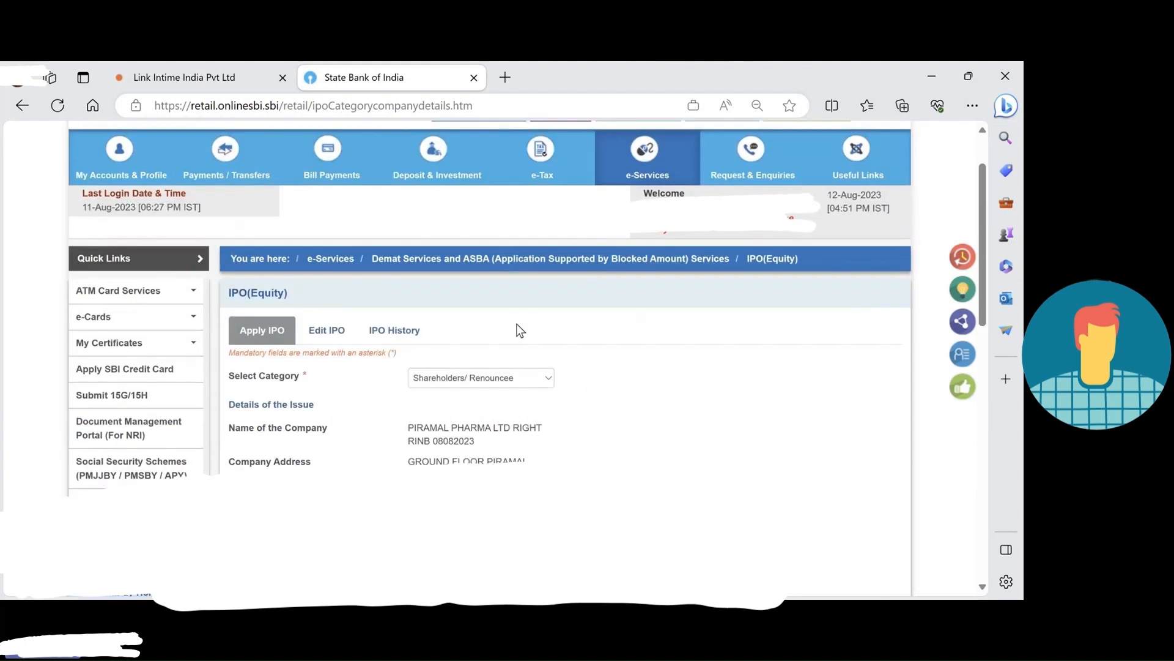